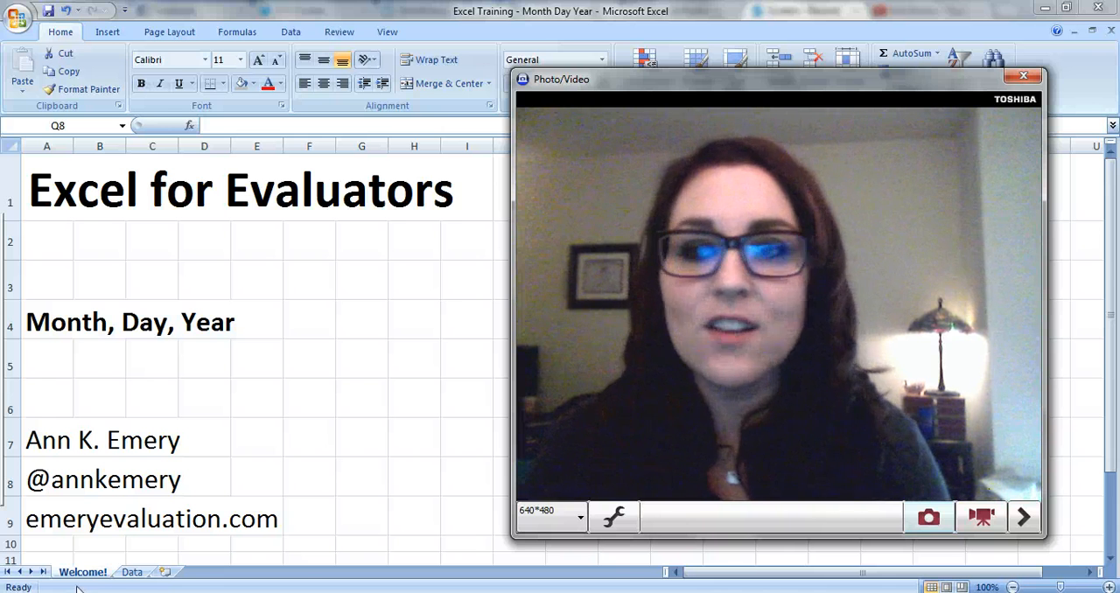
- Switch to the Data sheet and inspect the combined-name formula and the first Submit Time value
left_click(131, 570)
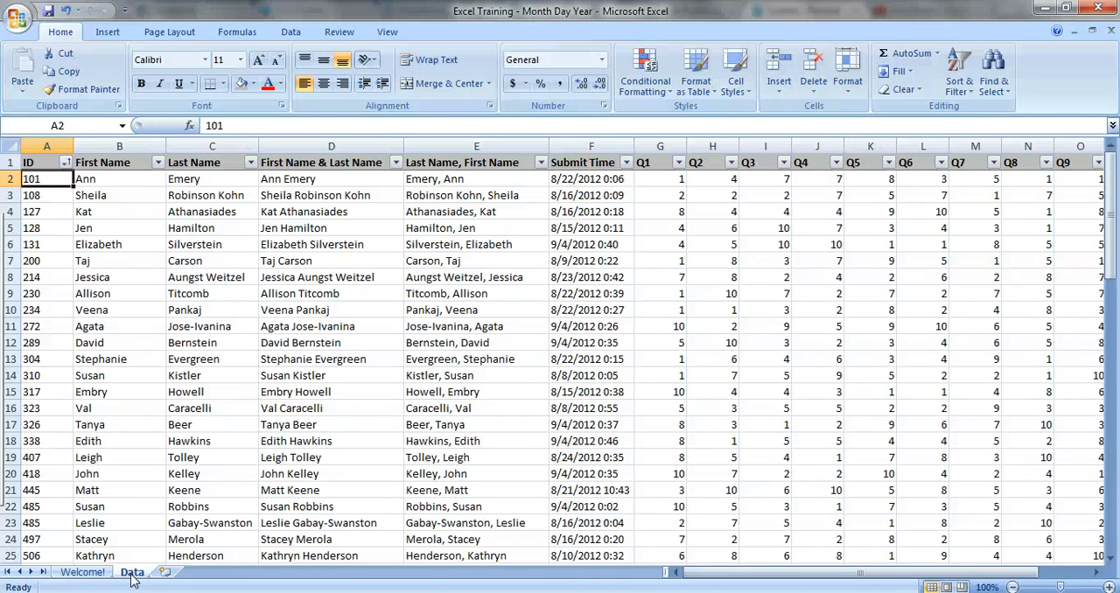
left_click(331, 179)
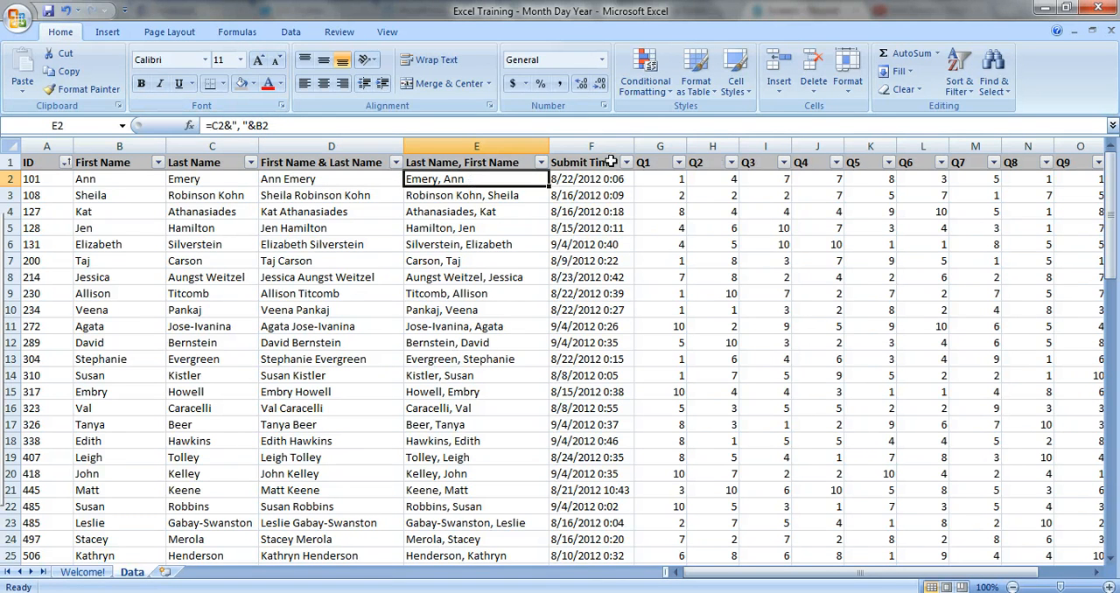
left_click(591, 161)
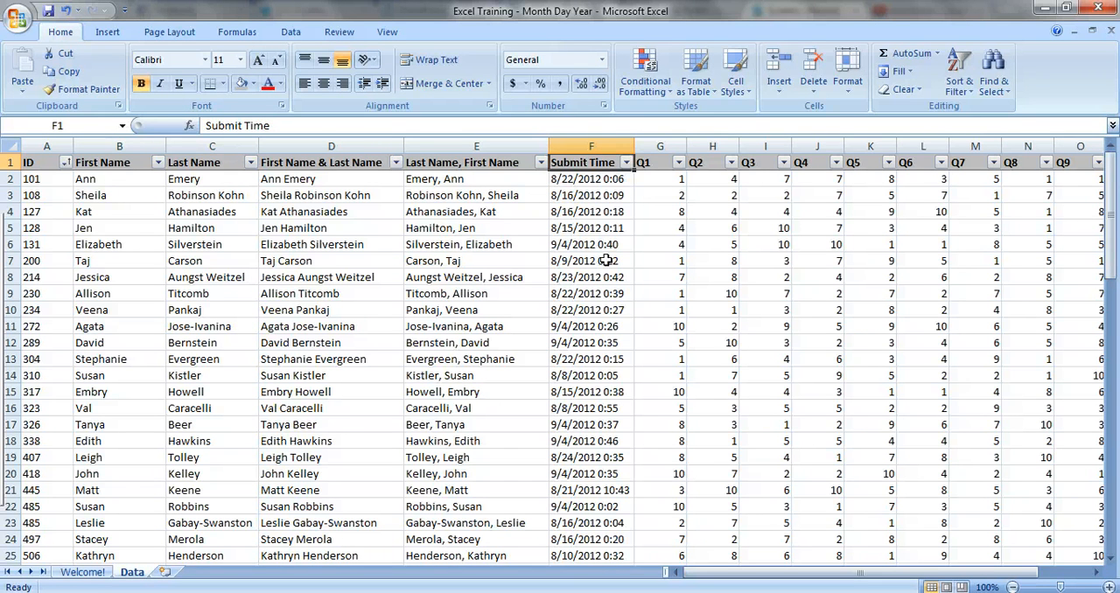
mouse_move(586, 212)
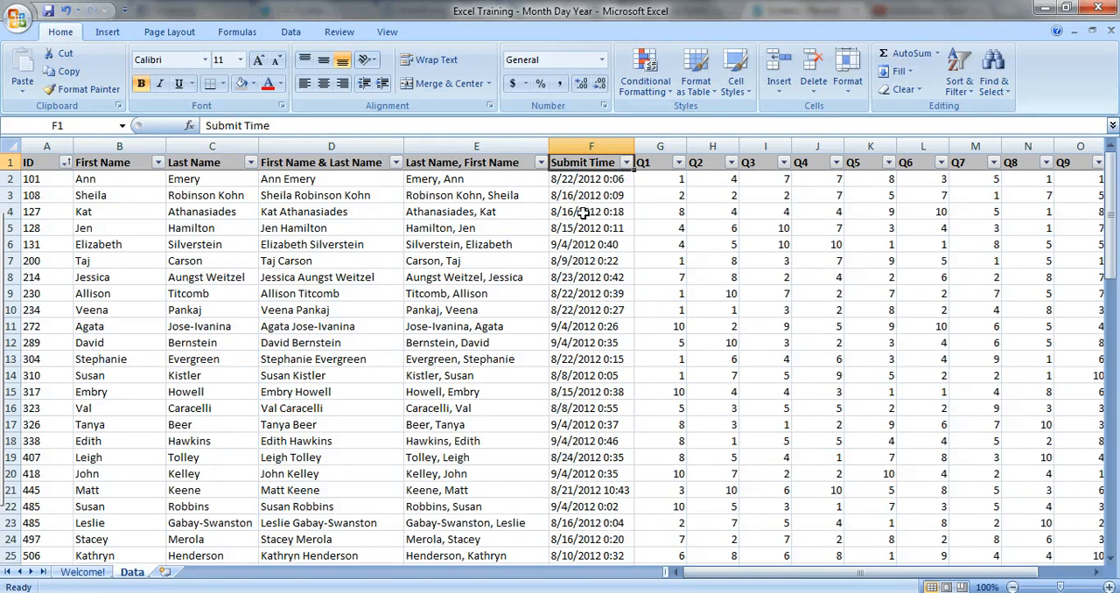
left_click(591, 179)
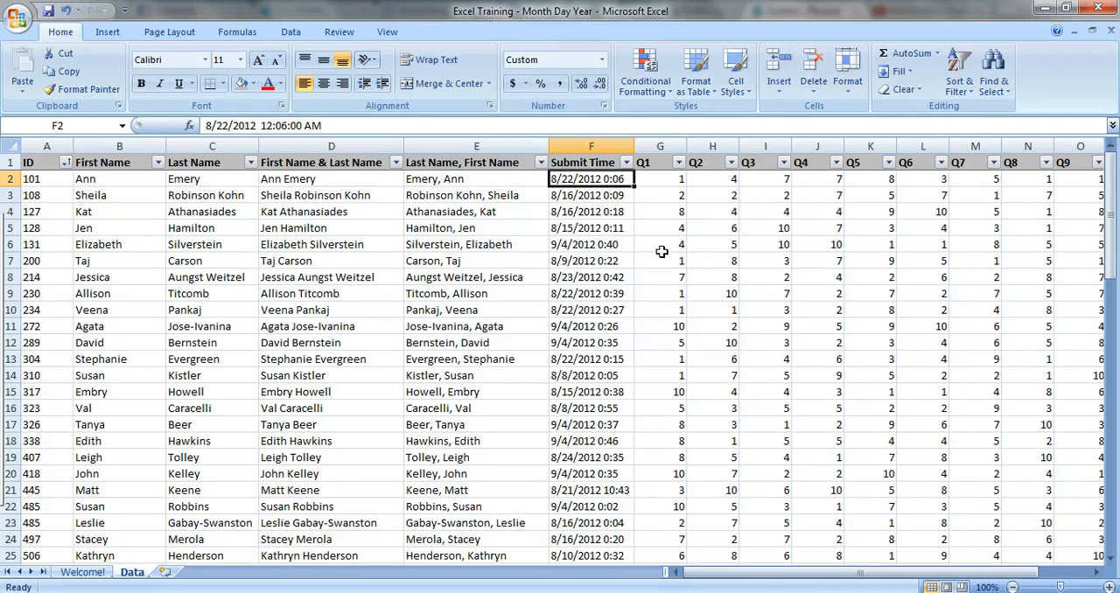
- Insert columns after Submit Time, head them Month/Day/Year, and fill Month with =MONTH(F2) as a plain number
left_click(778, 66)
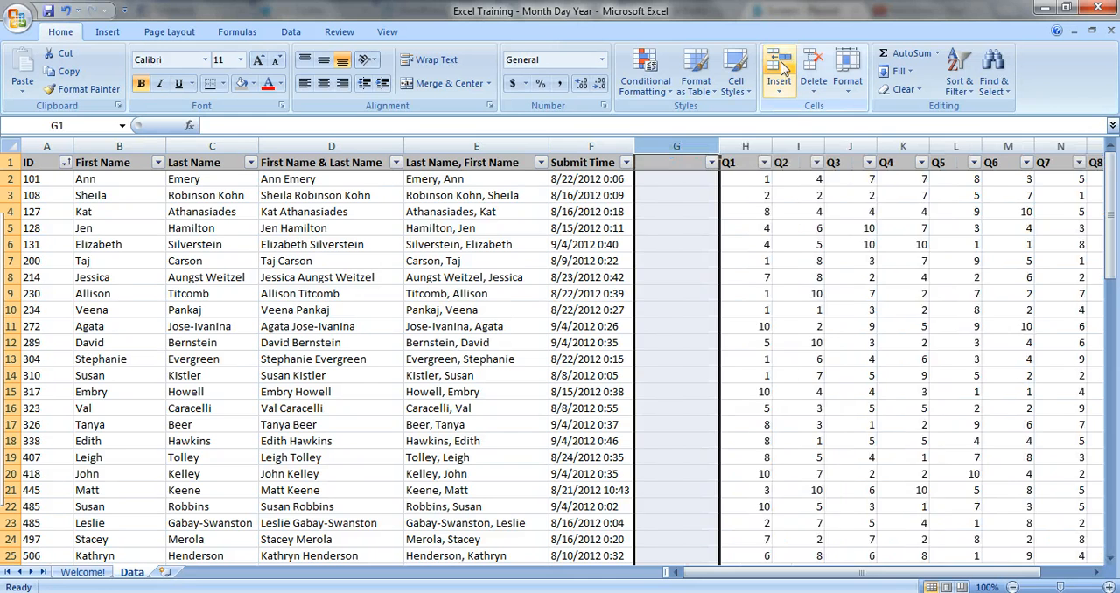
left_click(777, 67)
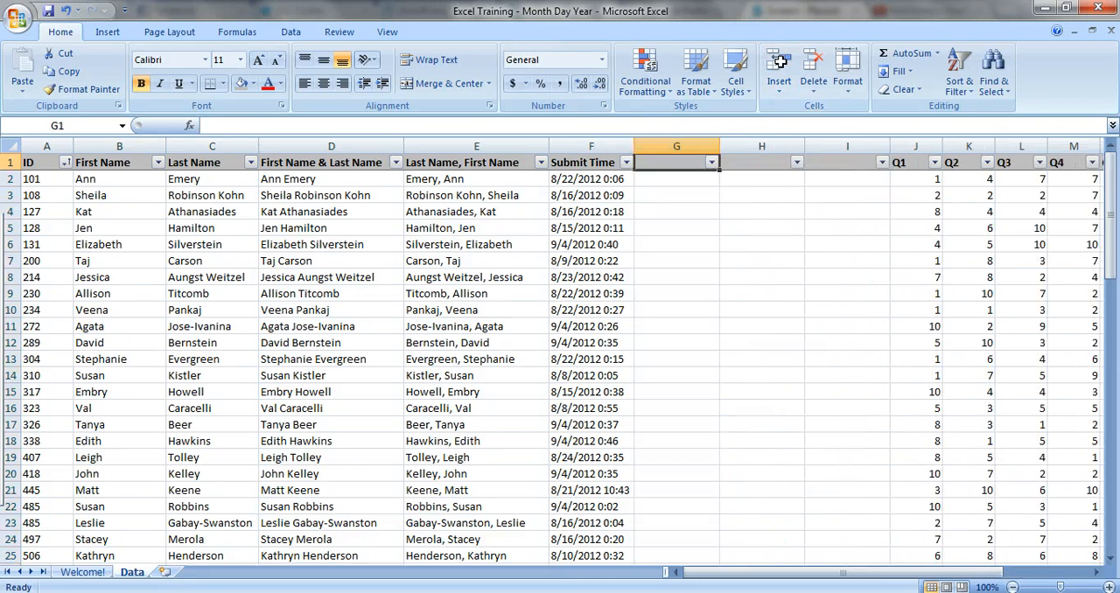
type("Day")
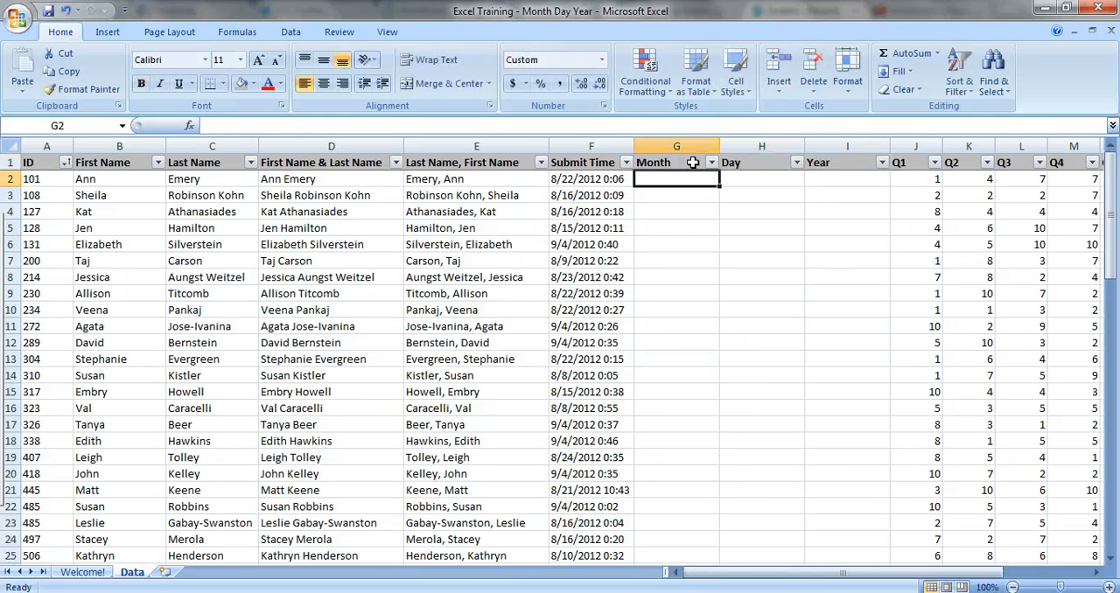
type("=month(")
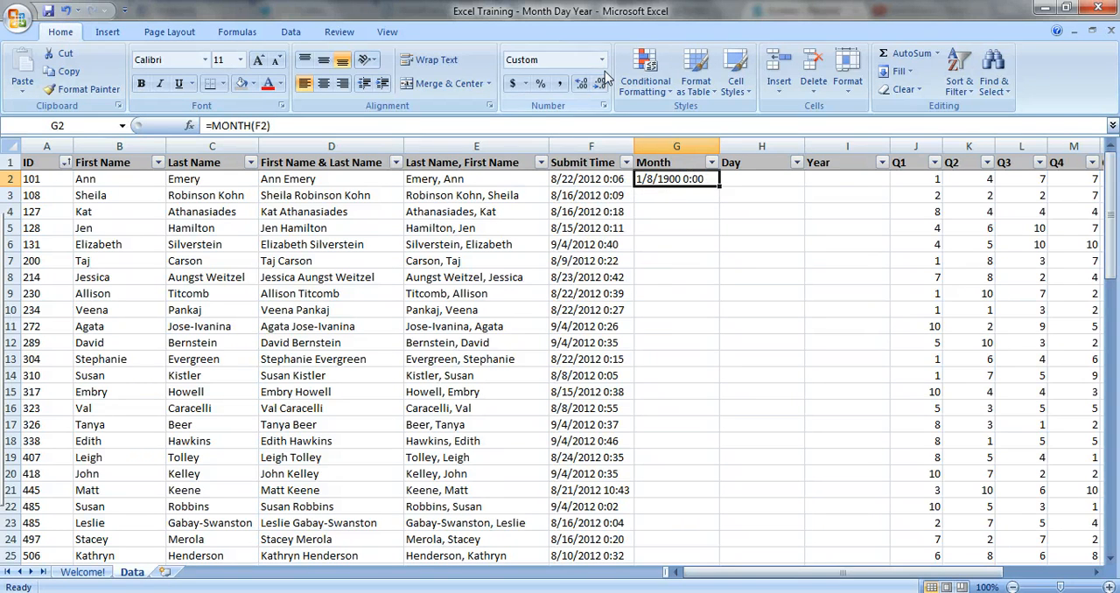
left_click(604, 59)
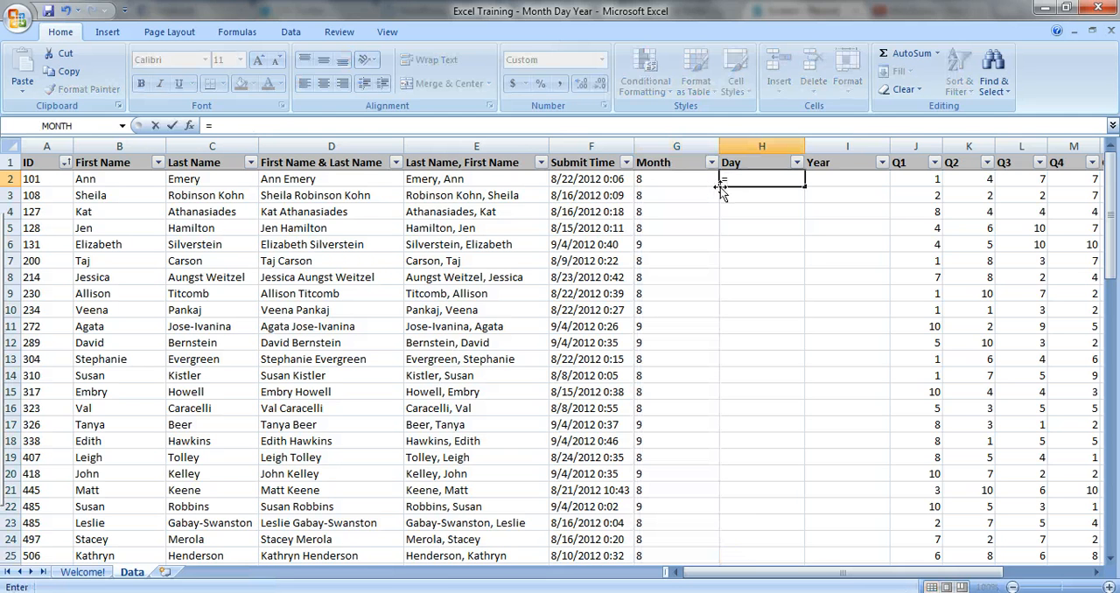
- Fill the Day column with =DAY(F2) shown as a plain number, then start the Year formula
type("=day(")
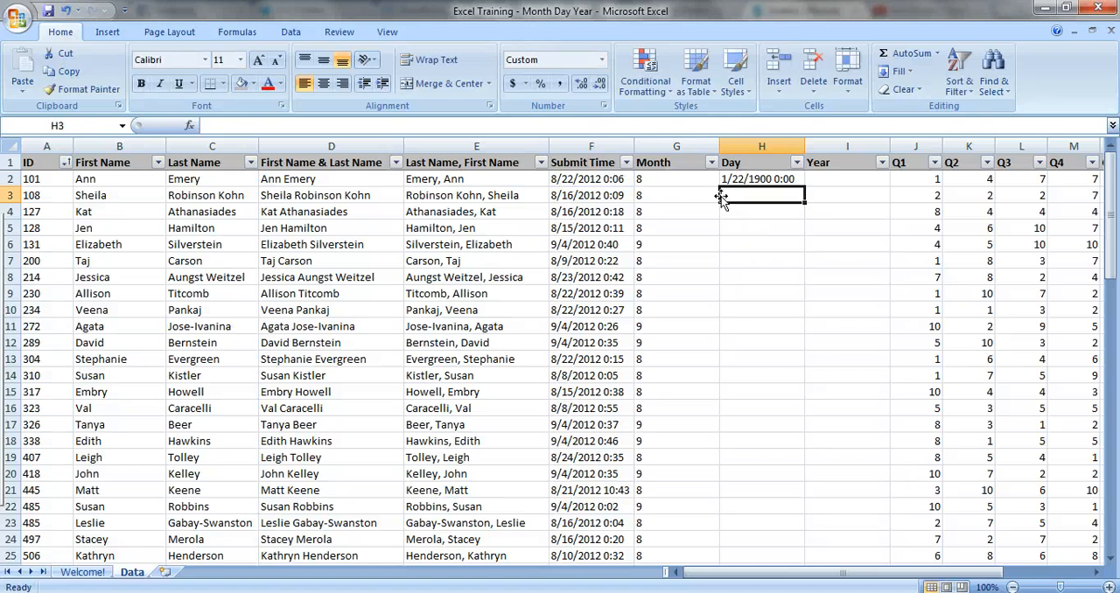
left_click(602, 60)
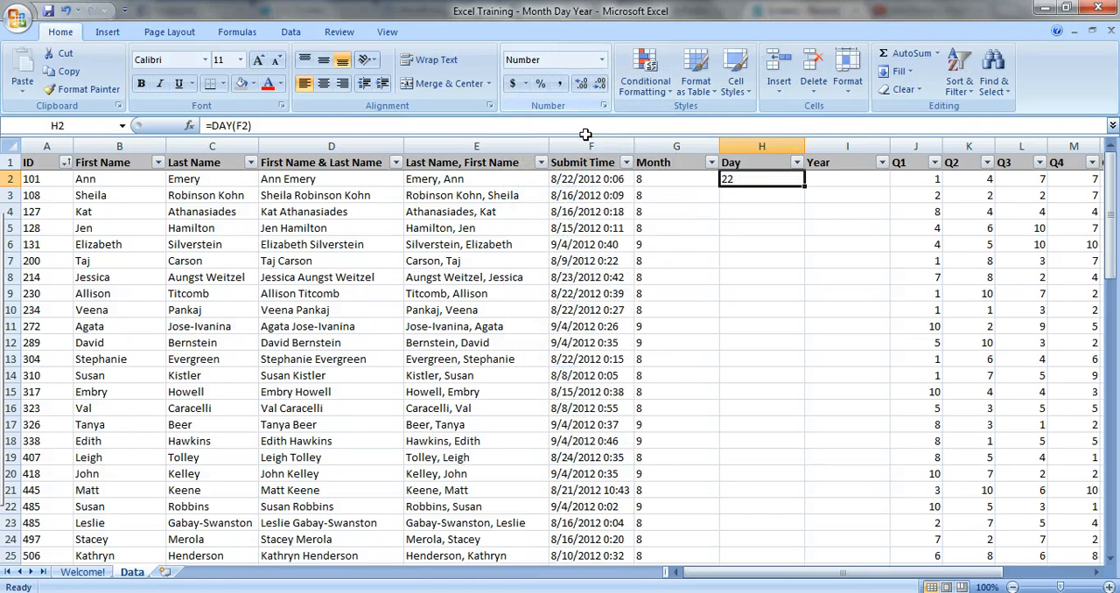
type("=ye")
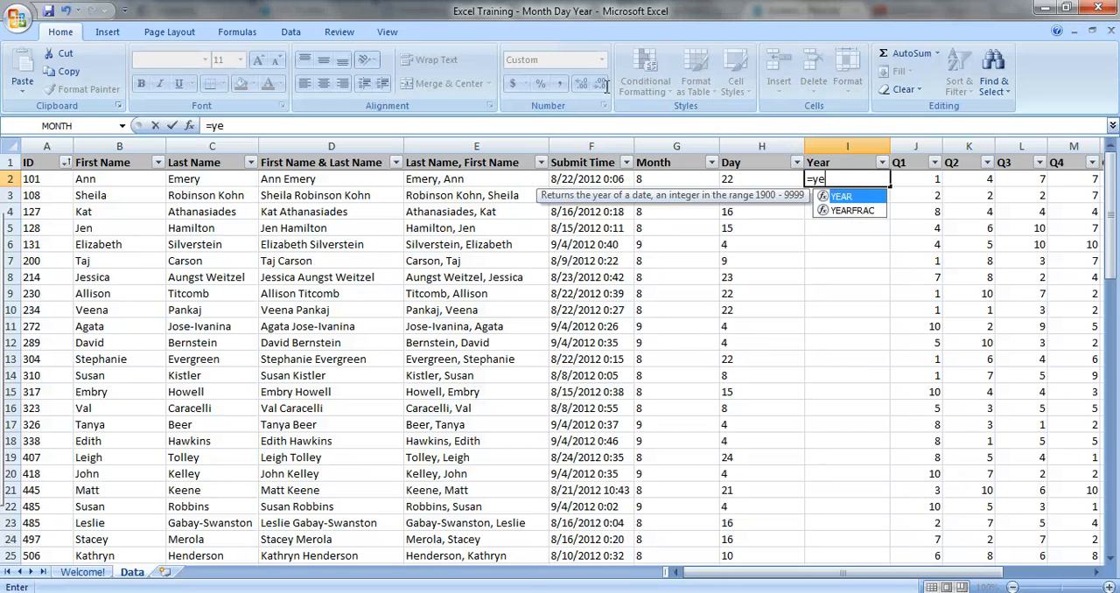
- Complete =YEAR(F2) so Year shows 2012 with no decimals for every respondent
left_click(591, 178)
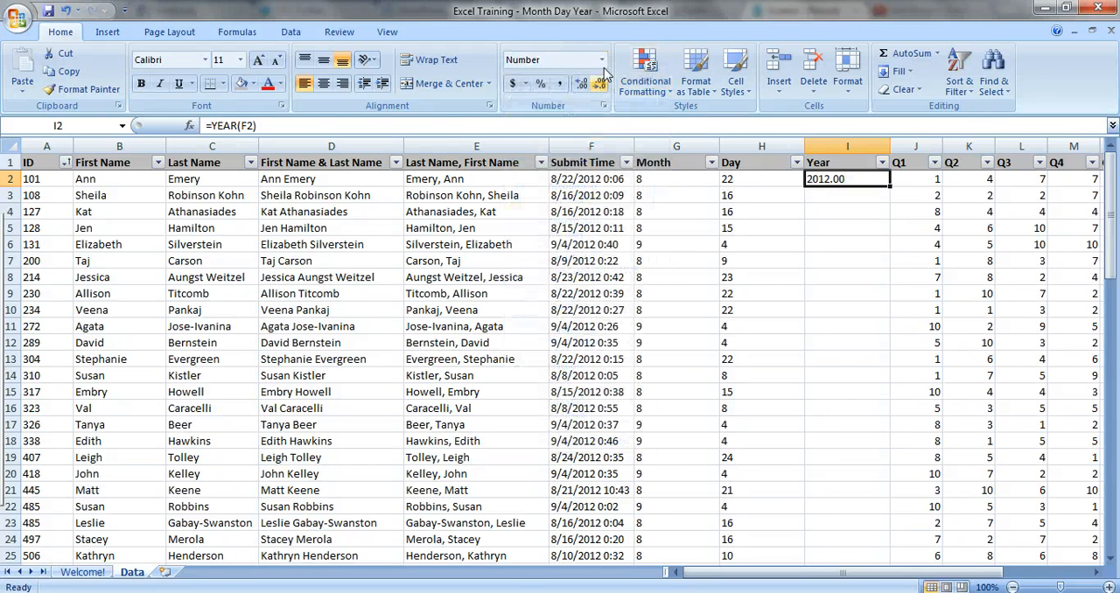
left_click(599, 84)
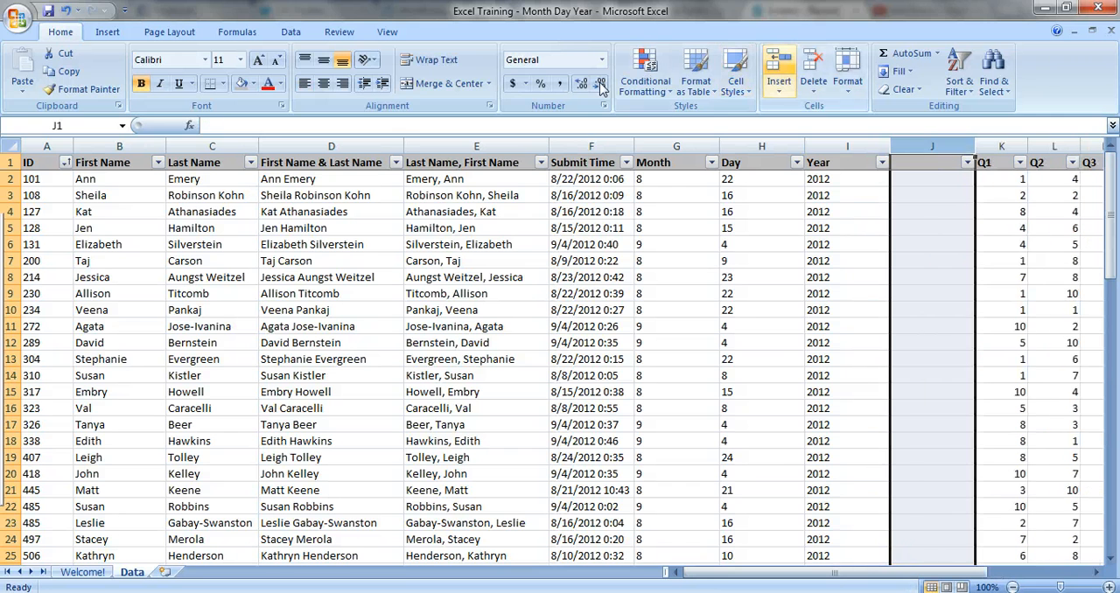
- Head the new column Month & Day and begin its formula with MONTH(F2)
type("Mp")
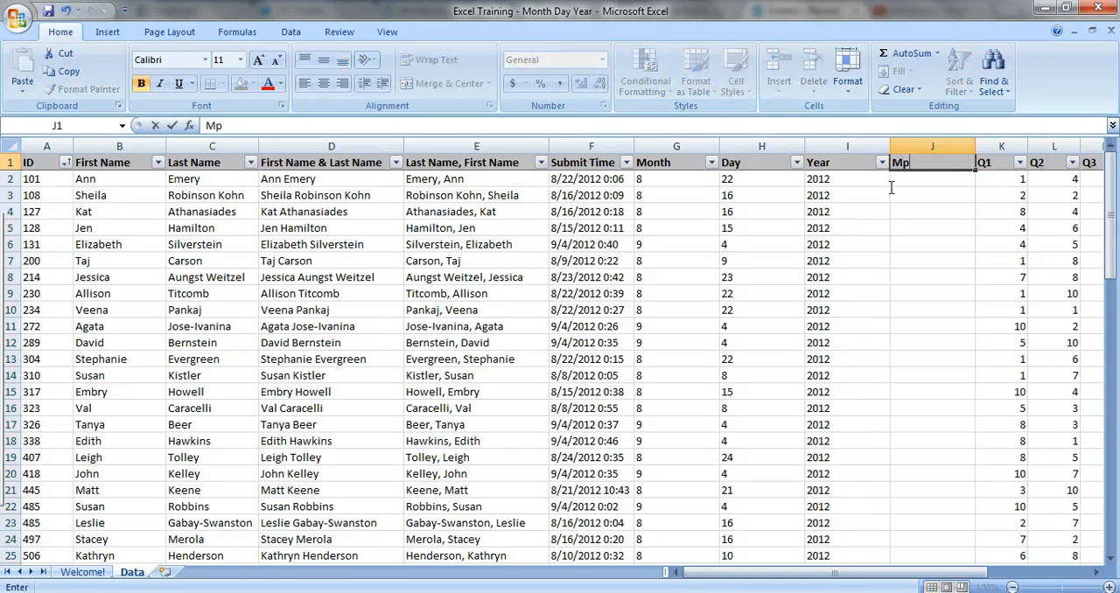
type("onth & Day")
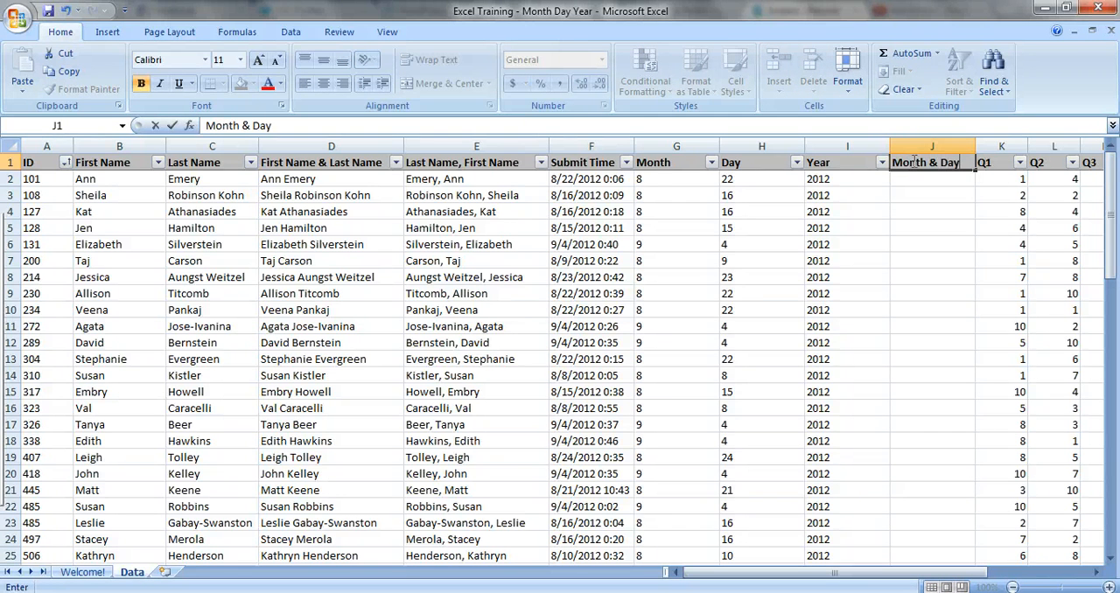
type("=m")
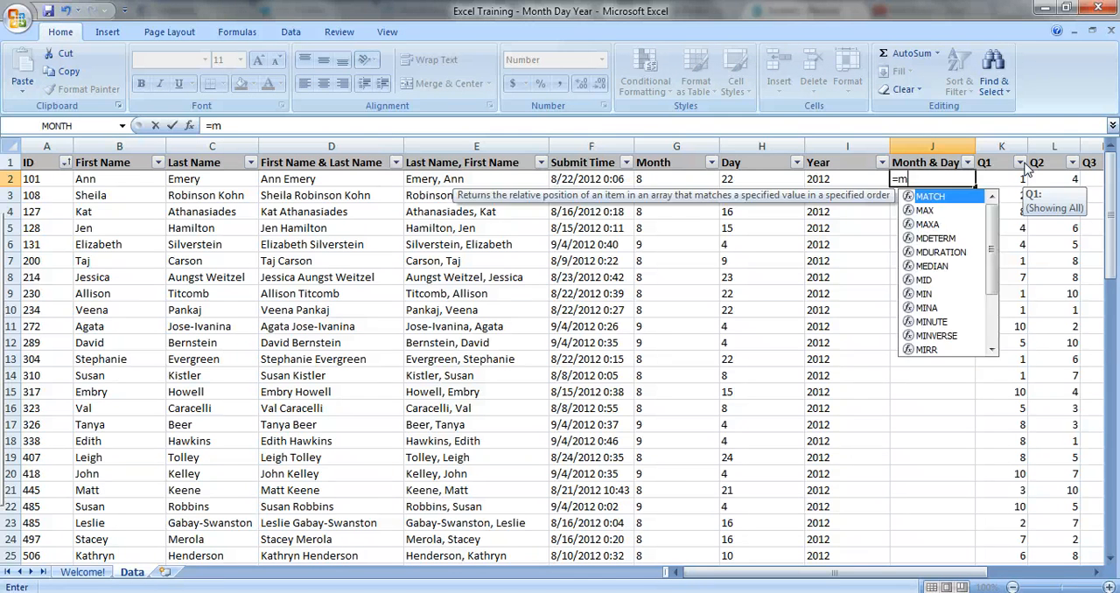
type("onth(")
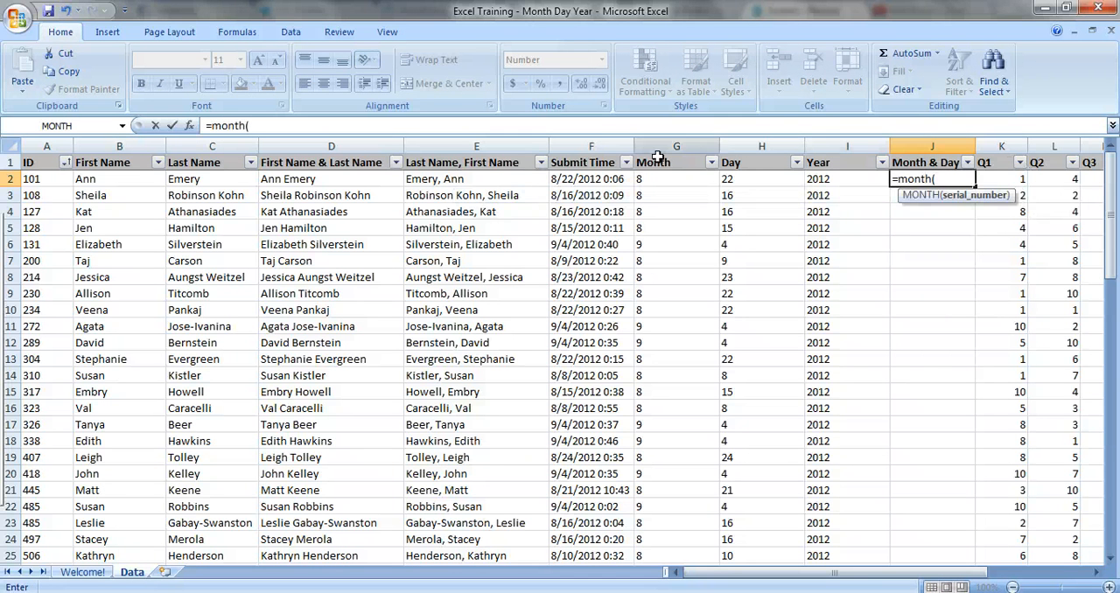
left_click(591, 179)
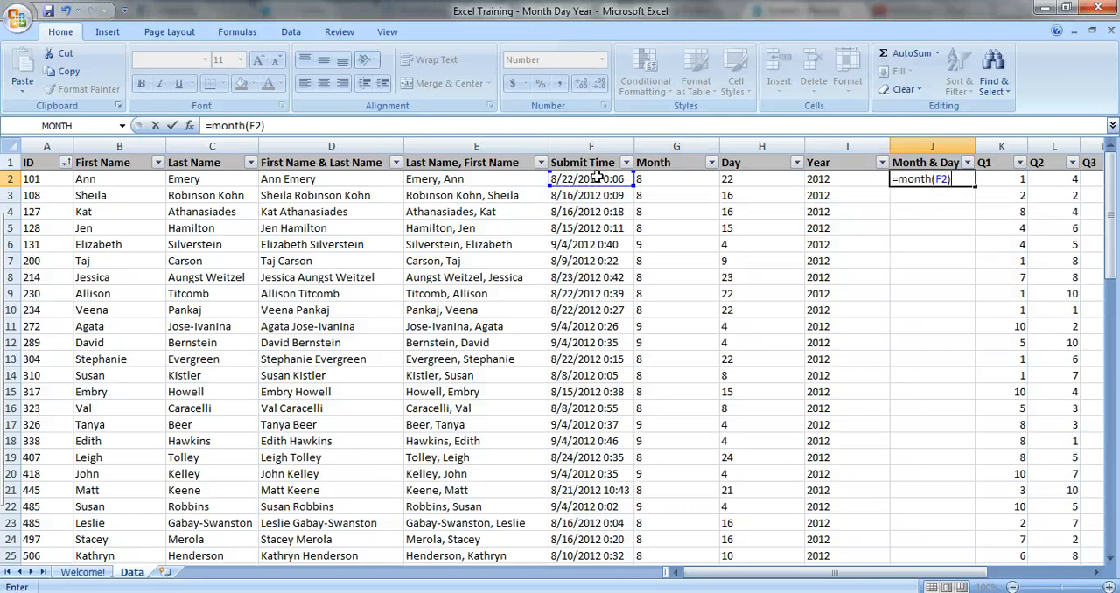
- Join the hyphen and DAY(F2) so the first row reads 8-22
type("&\"-")
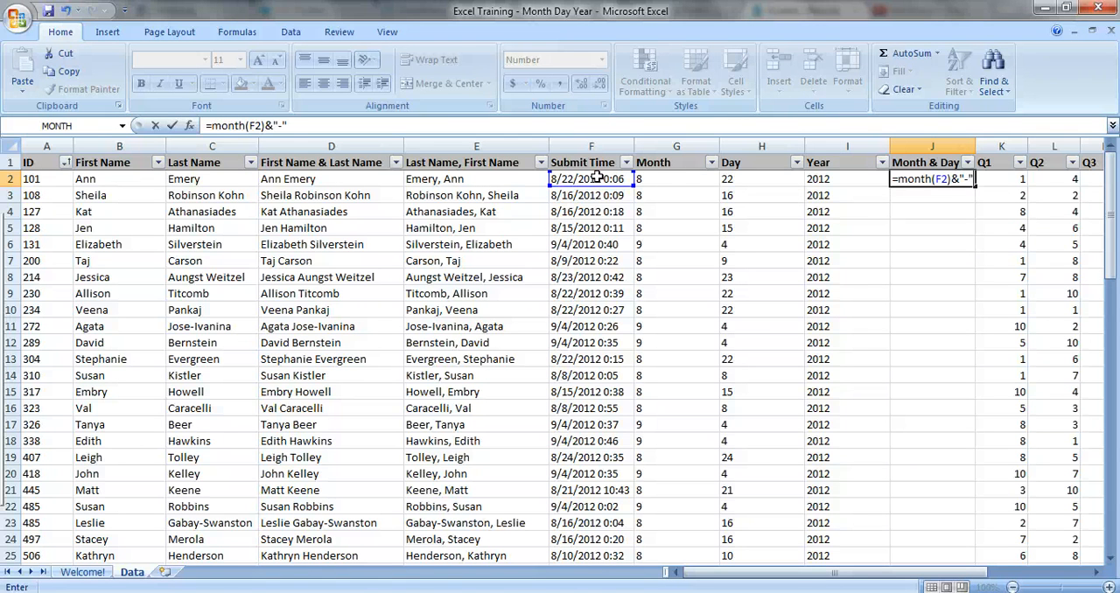
type("&")
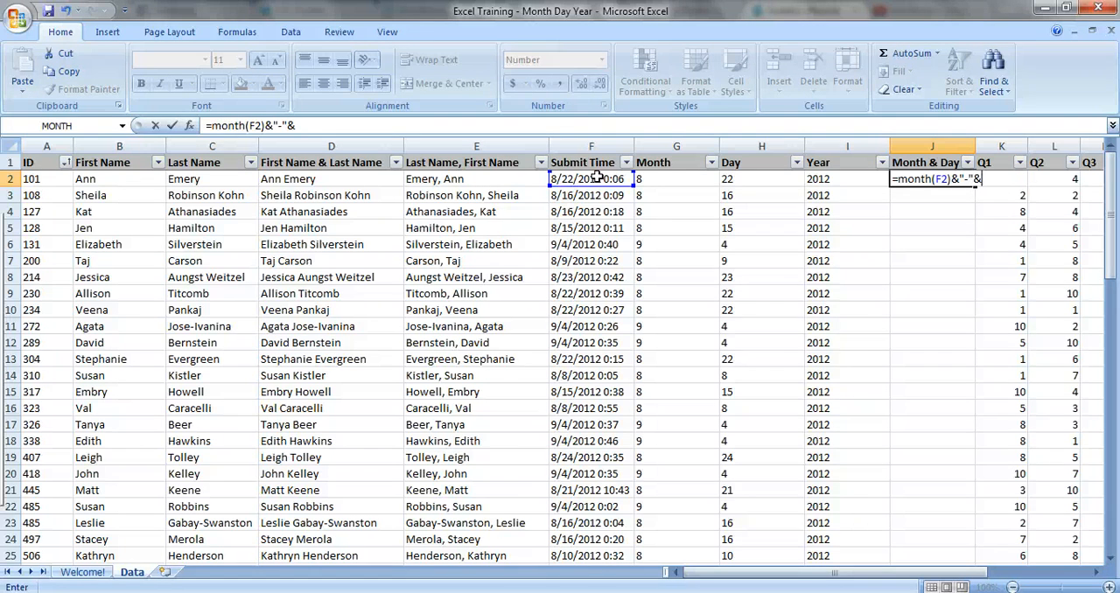
type("day(")
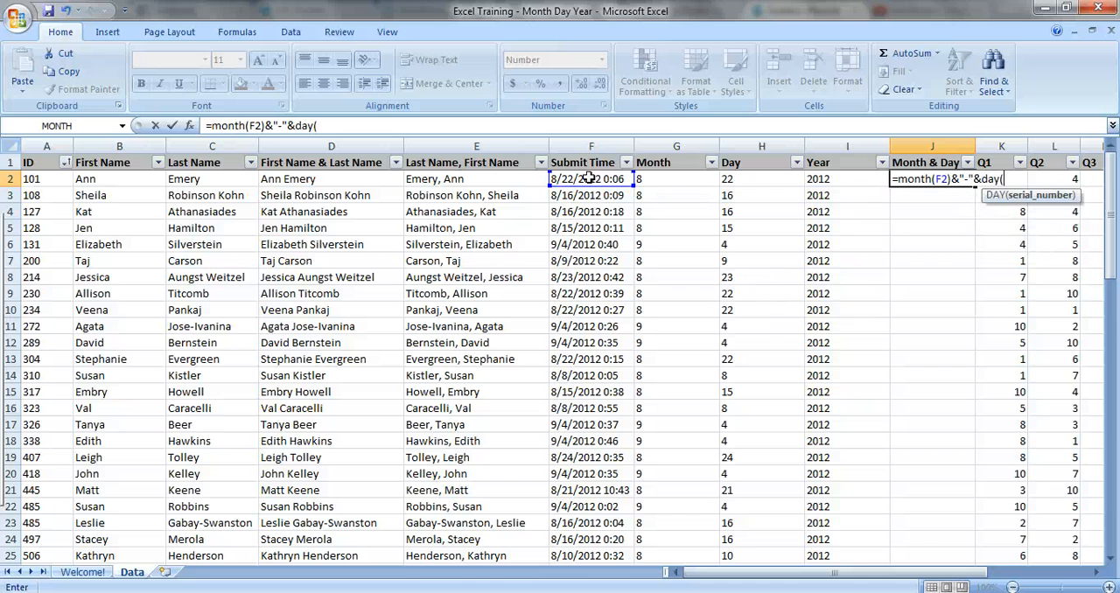
left_click(592, 179)
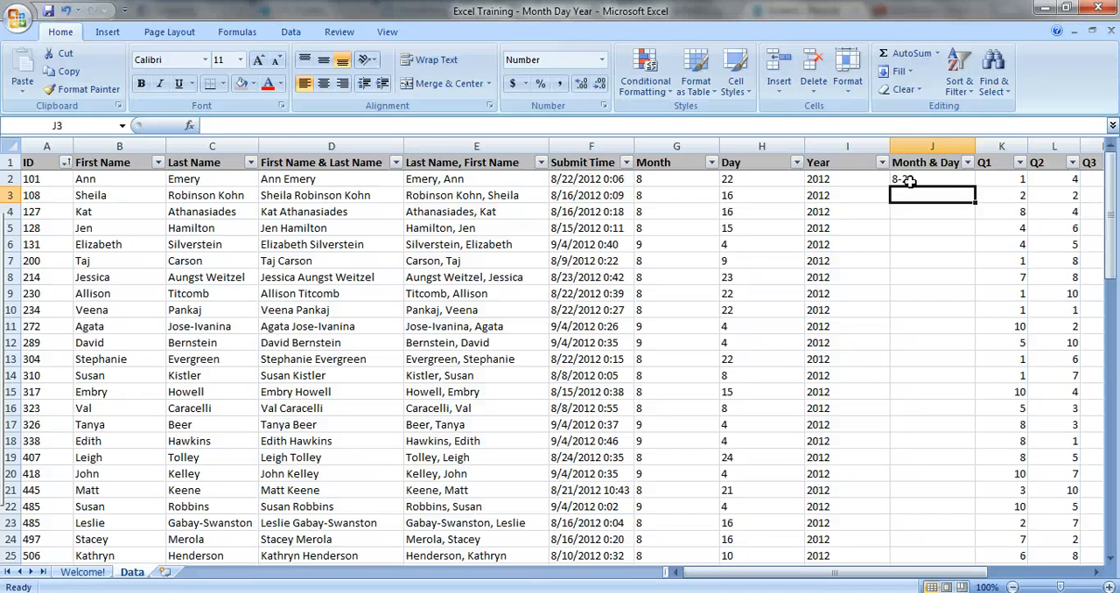
- Fill the Month & Day formula down the column and return to the Welcome sheet
left_click(931, 179)
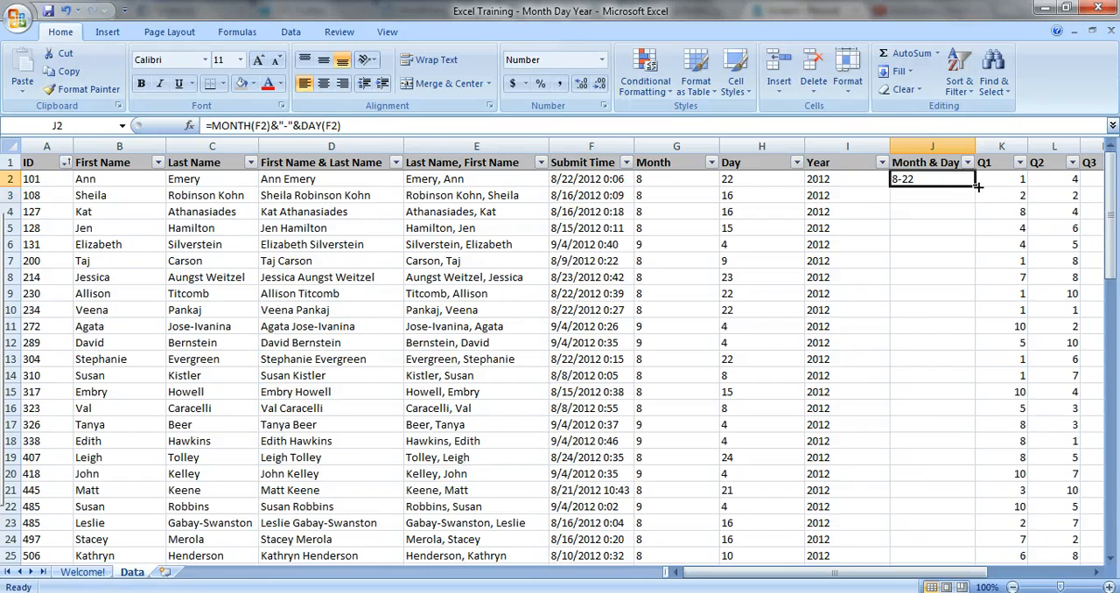
scroll("down", 3)
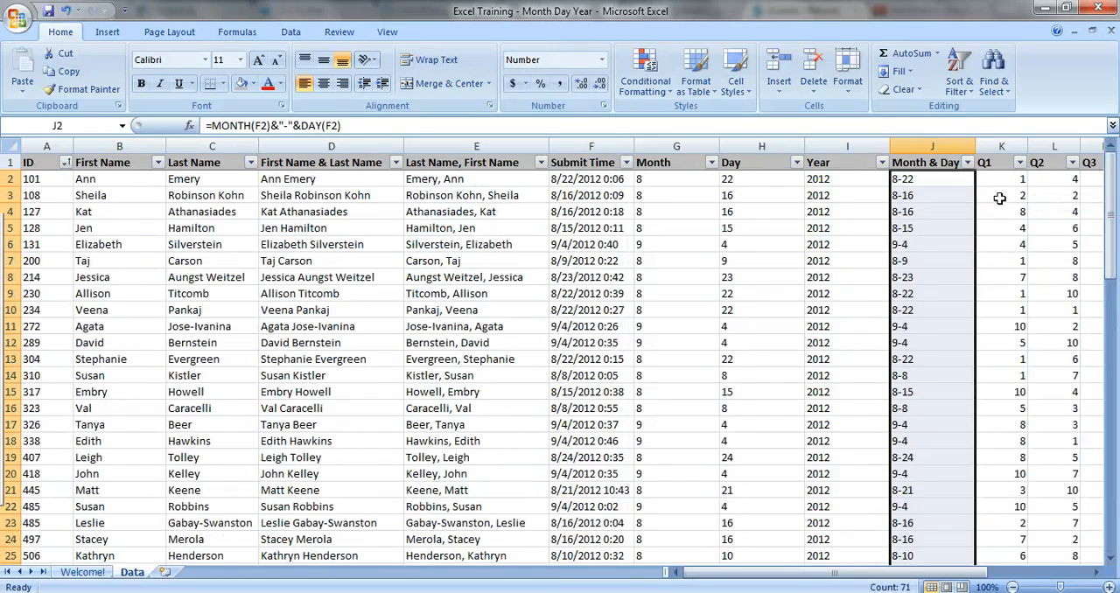
left_click(82, 573)
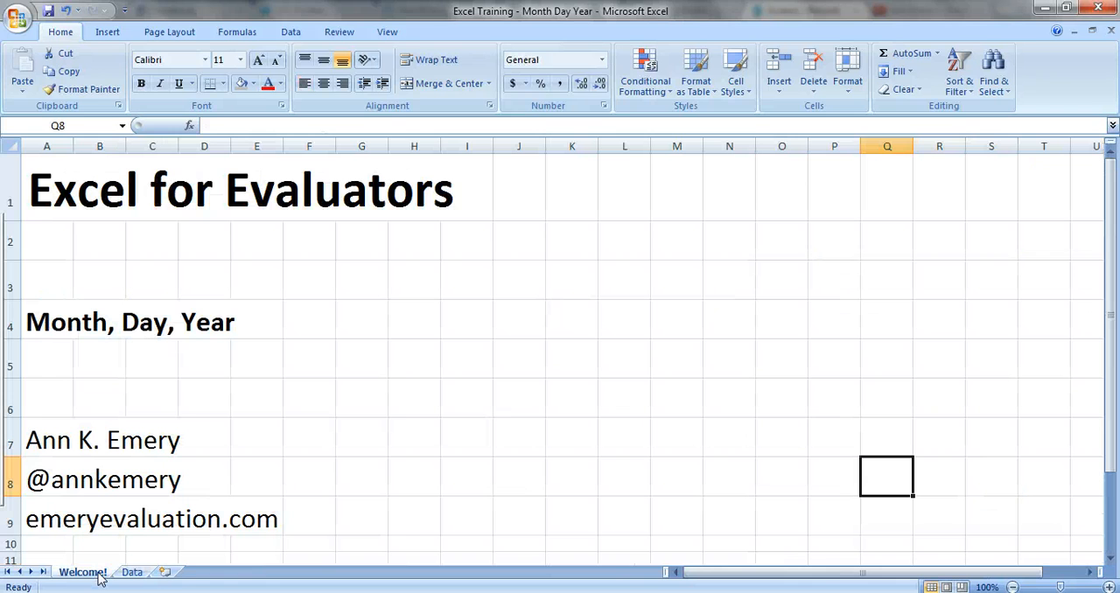